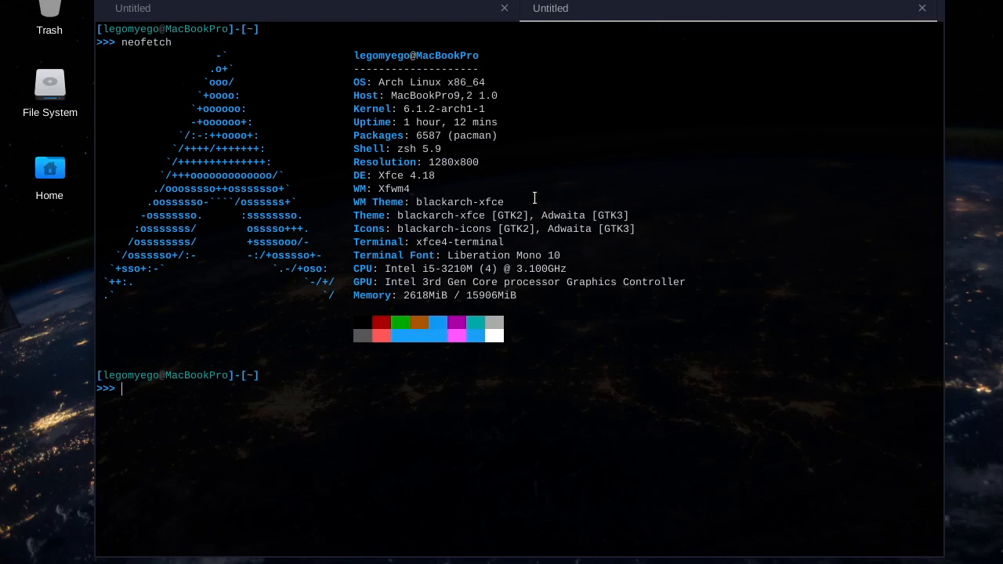
Run gitrob with no options at the zsh prompt.
{"action": "type", "text": "git"}
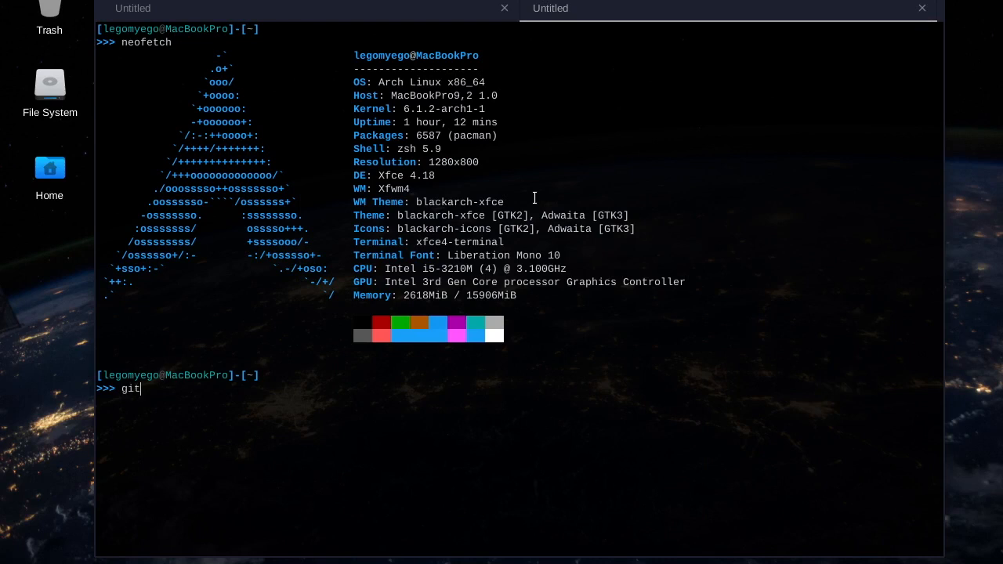
{"action": "type", "text": "rob"}
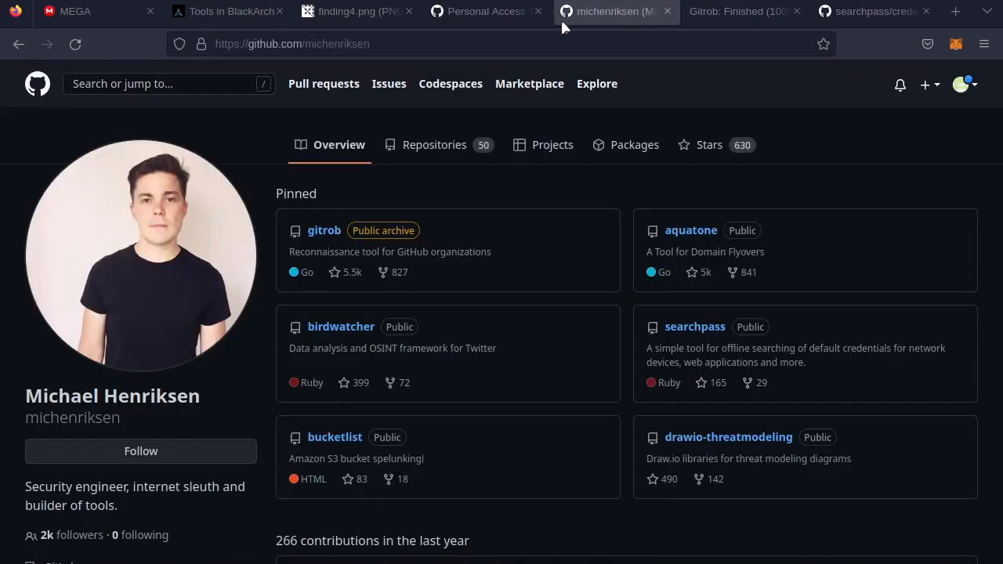
Reach the GitHub account settings from the signed-in avatar menu.
{"action": "left_click", "coordinate": [345, 11]}
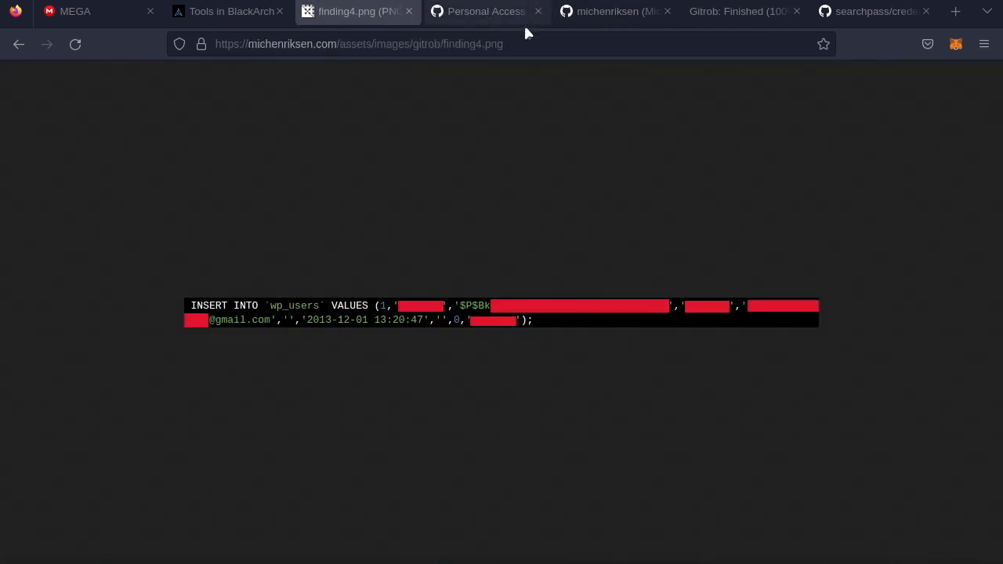
{"action": "left_click", "coordinate": [486, 11]}
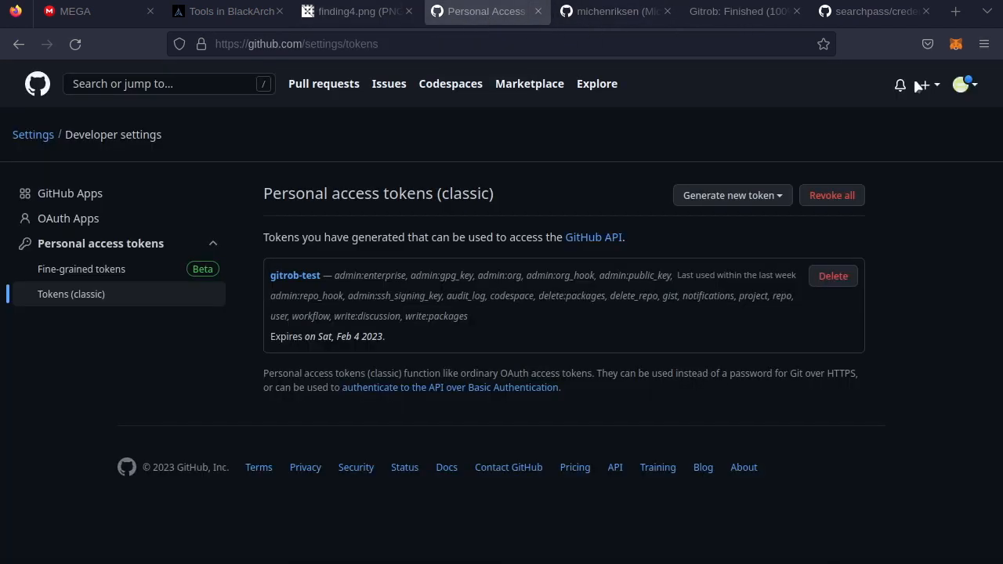
{"action": "left_click", "coordinate": [963, 84]}
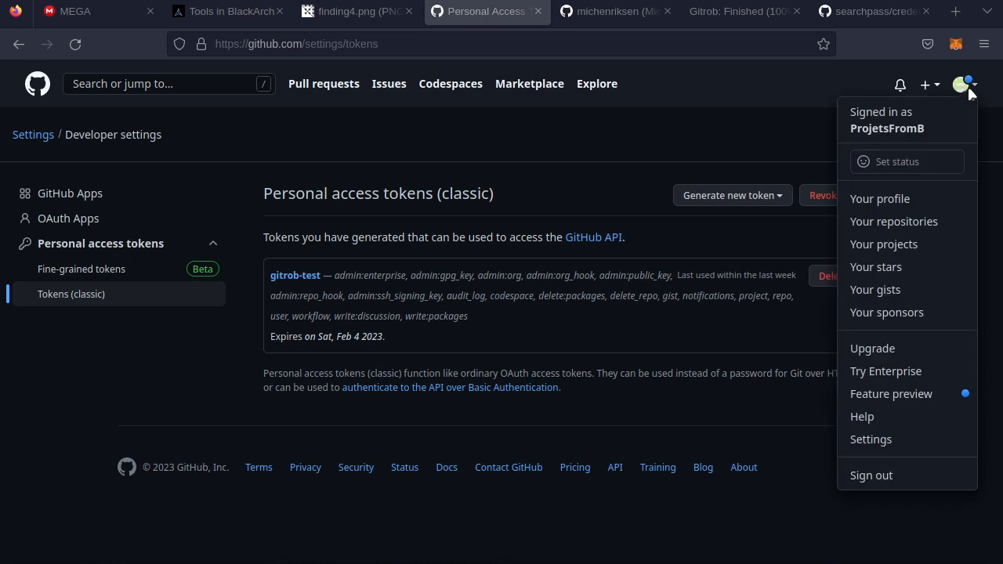
{"action": "mouse_move", "coordinate": [941, 331]}
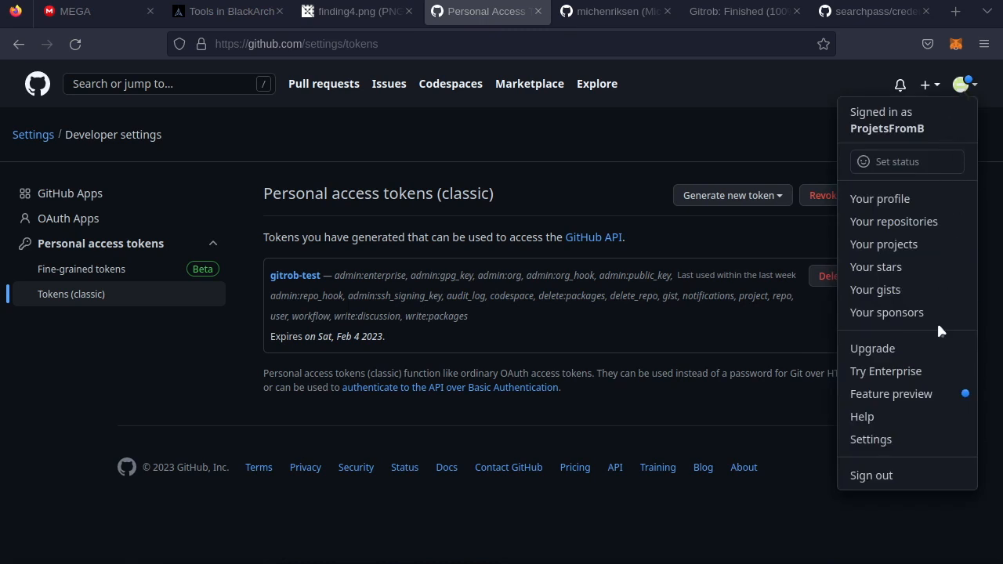
{"action": "mouse_move", "coordinate": [871, 439]}
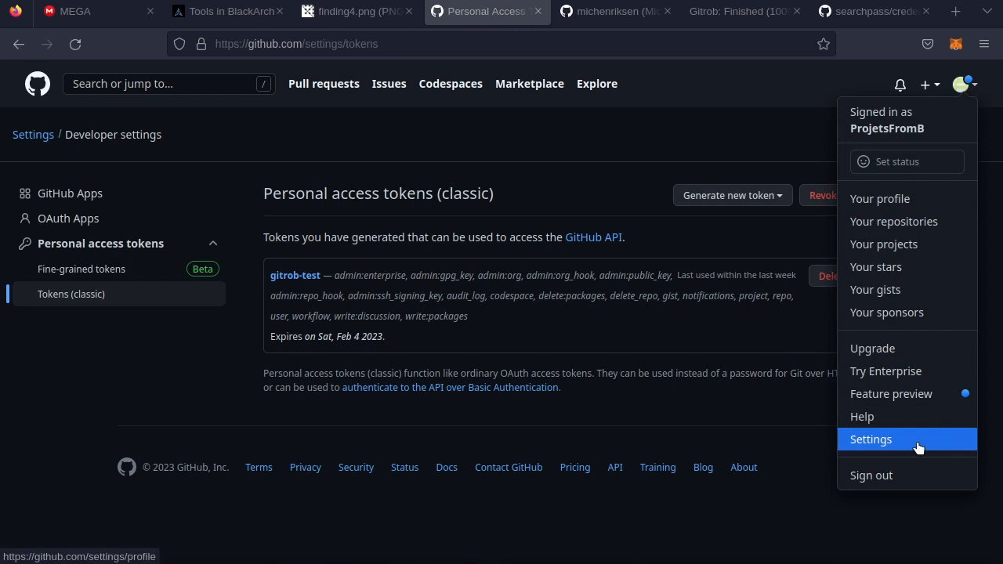
{"action": "left_click", "coordinate": [879, 198]}
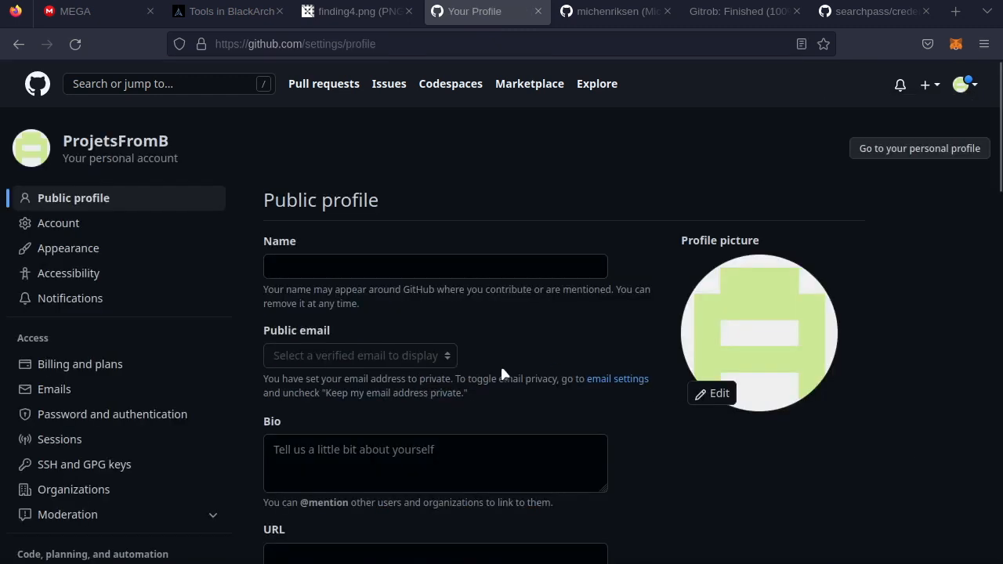
{"action": "mouse_move", "coordinate": [219, 377]}
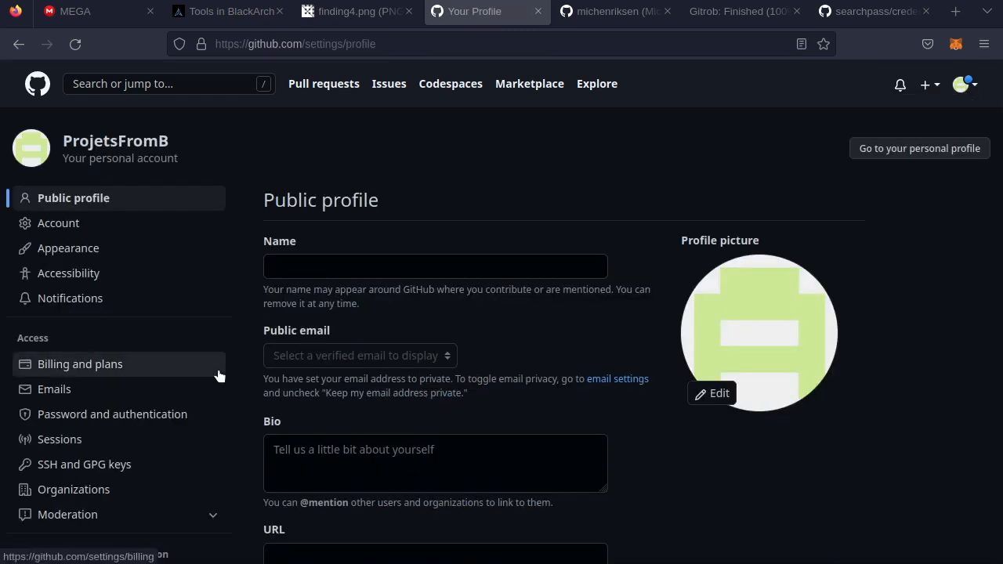
Show the classic personal access tokens list with the existing gitrob-test token via Developer settings.
{"action": "scroll", "scroll_direction": "down", "scroll_amount": 3}
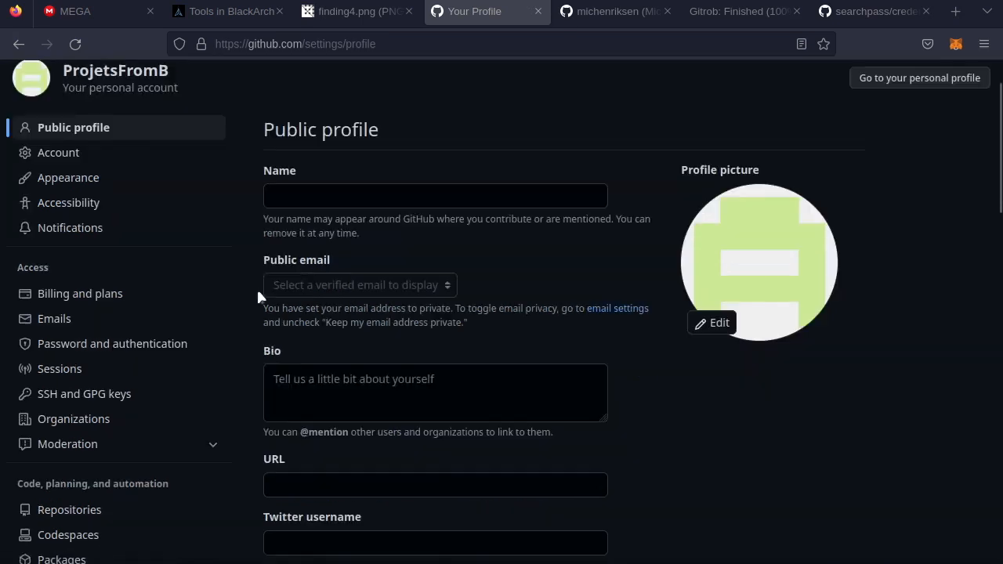
{"action": "scroll", "scroll_direction": "down", "scroll_amount": 3}
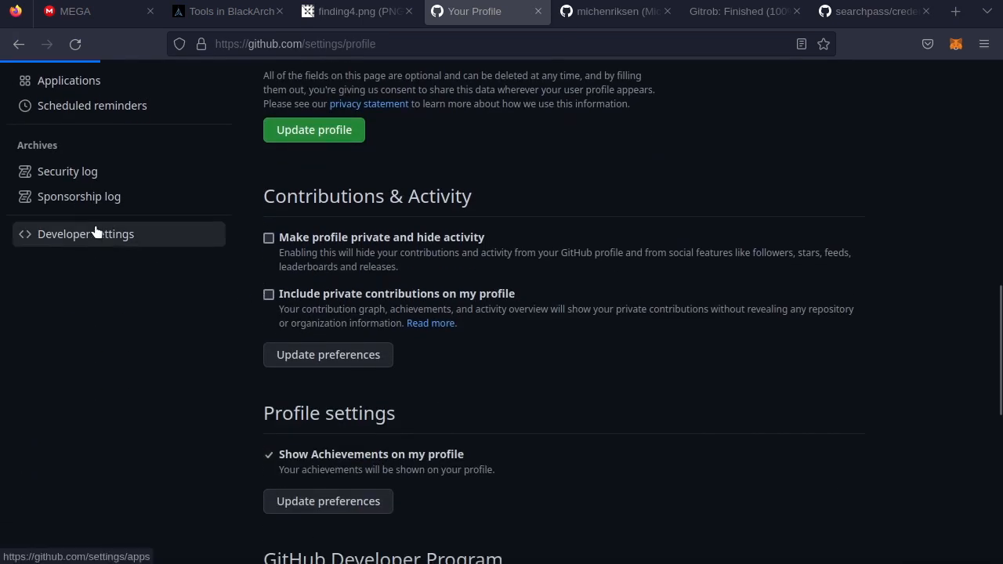
{"action": "left_click", "coordinate": [85, 234]}
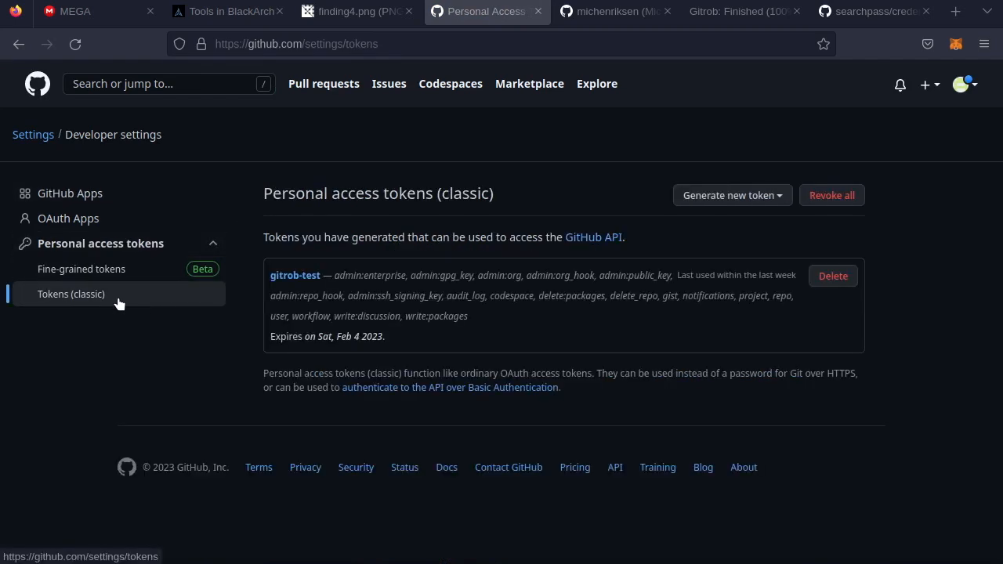
{"action": "mouse_move", "coordinate": [732, 194]}
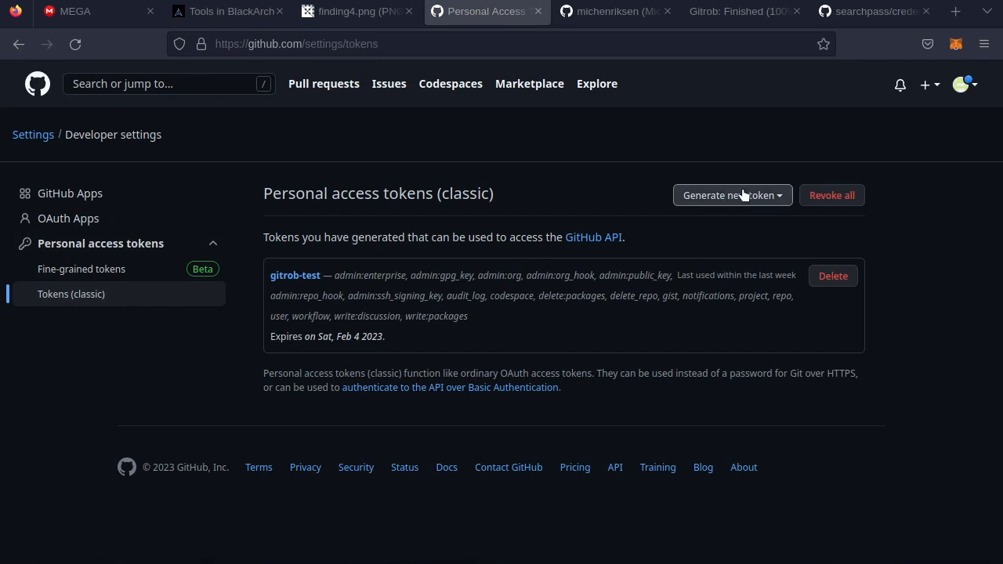
{"action": "left_click", "coordinate": [731, 194]}
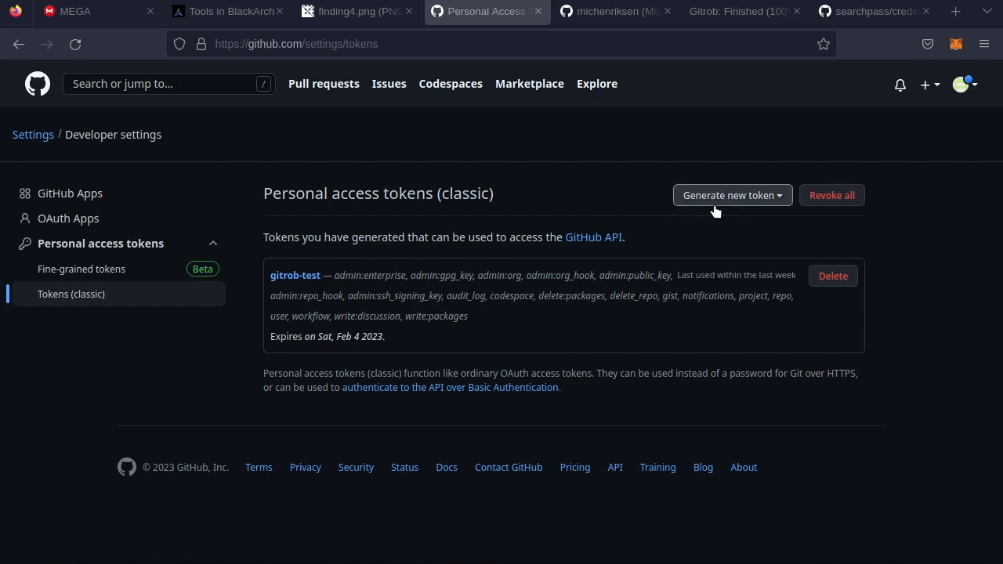
{"action": "mouse_move", "coordinate": [555, 191]}
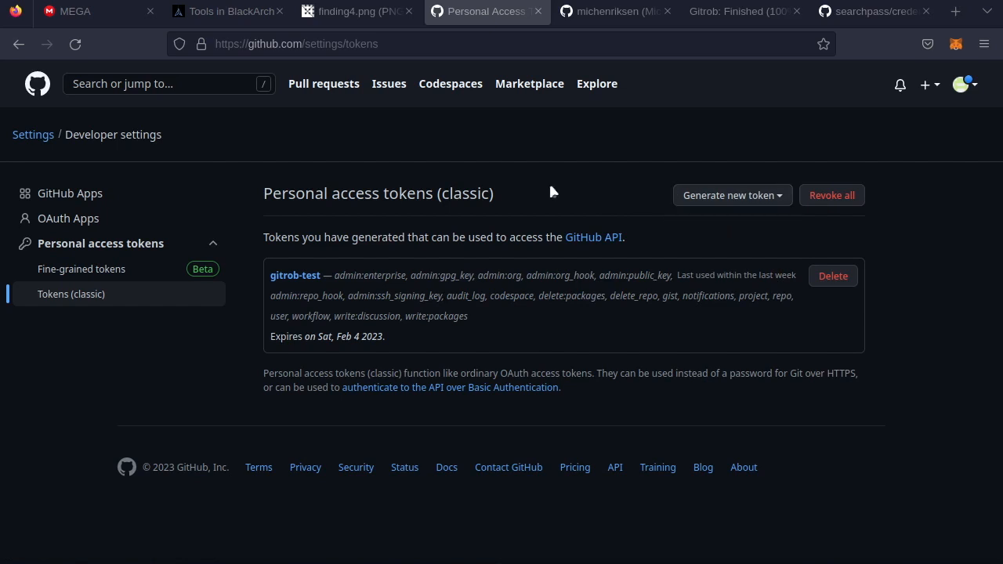
{"action": "mouse_move", "coordinate": [703, 202]}
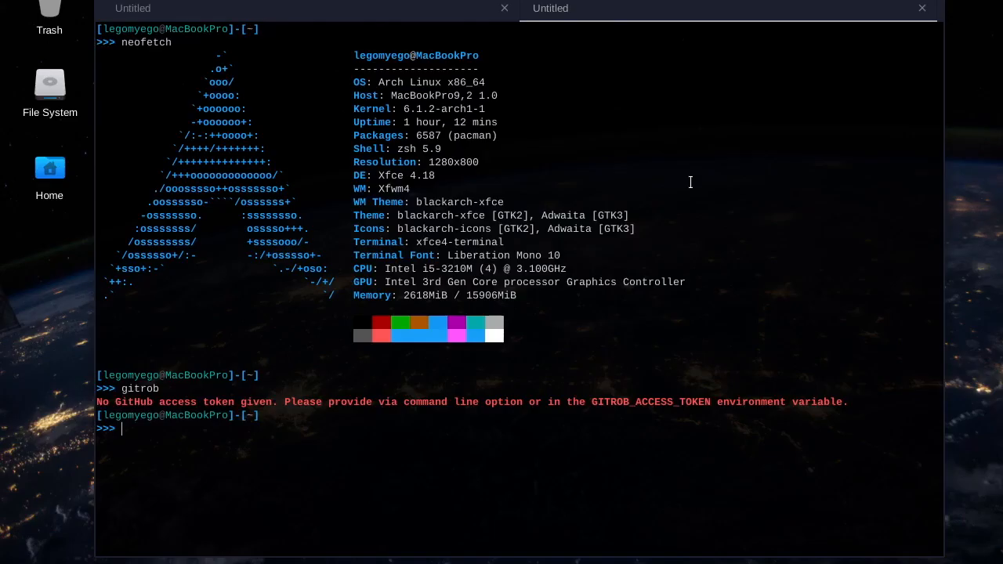
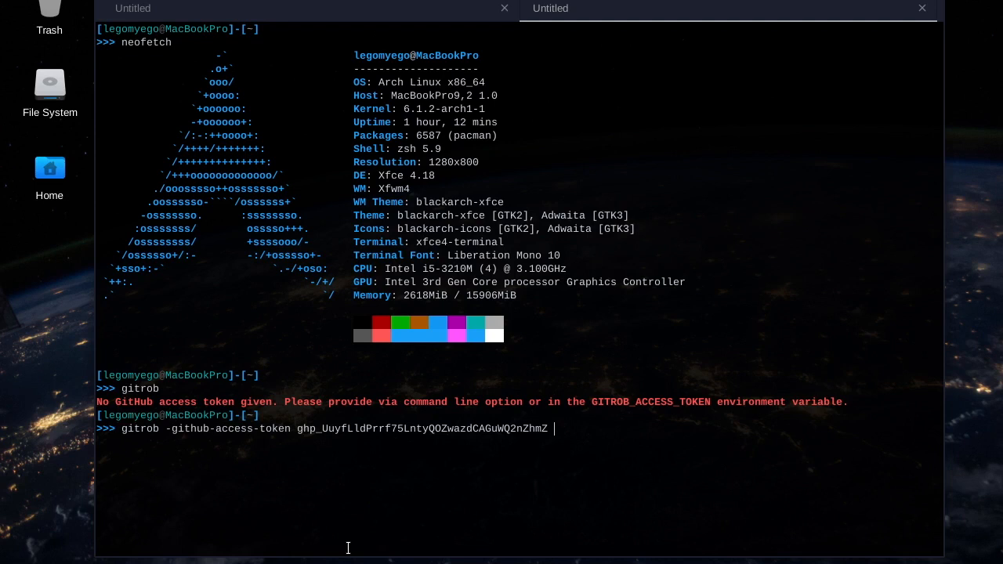
Clear the terminal and enter gitrob -github-access-token with the ghp_ token, trimming the partial username.
{"action": "mouse_move", "coordinate": [254, 441]}
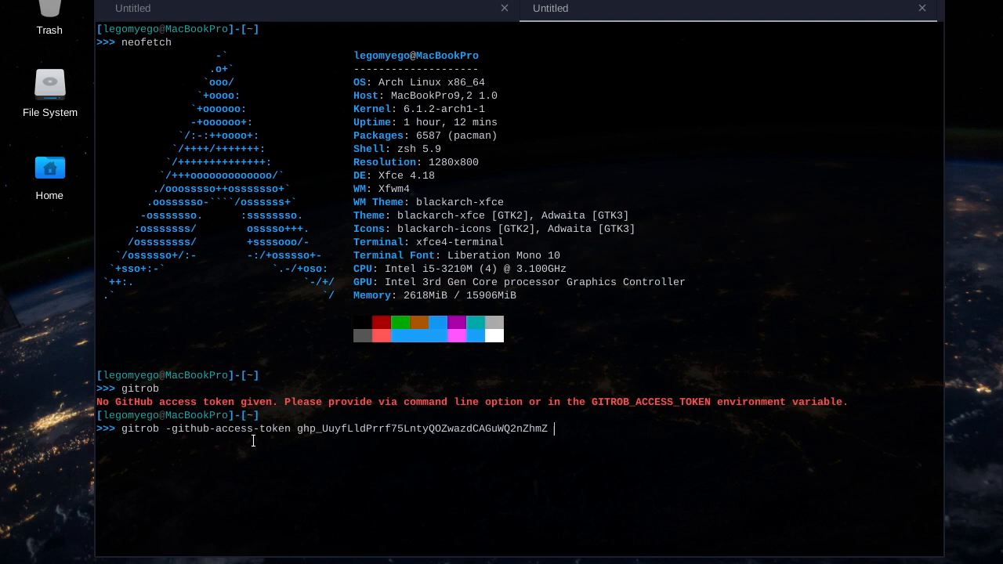
{"action": "mouse_move", "coordinate": [299, 433]}
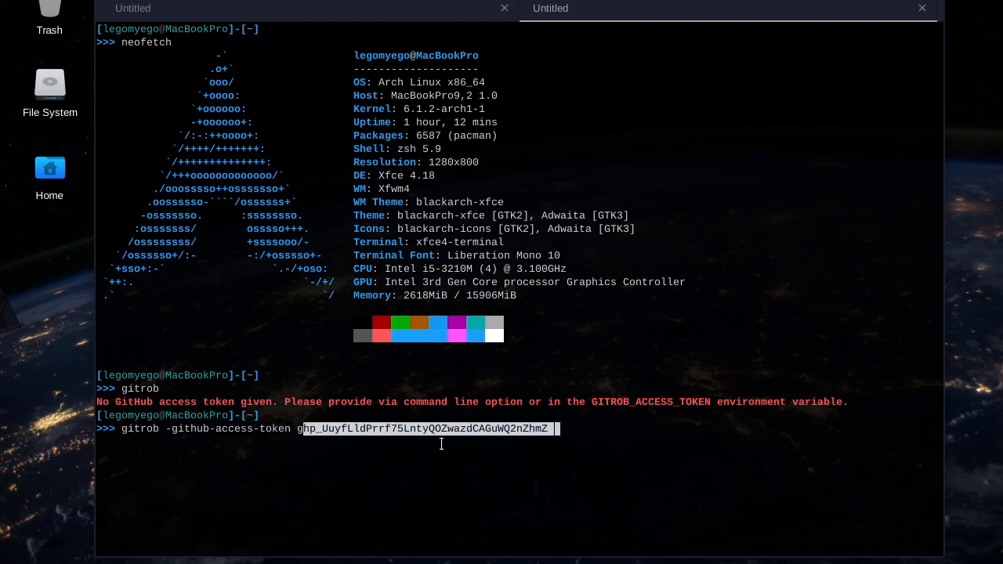
{"action": "mouse_move", "coordinate": [406, 486]}
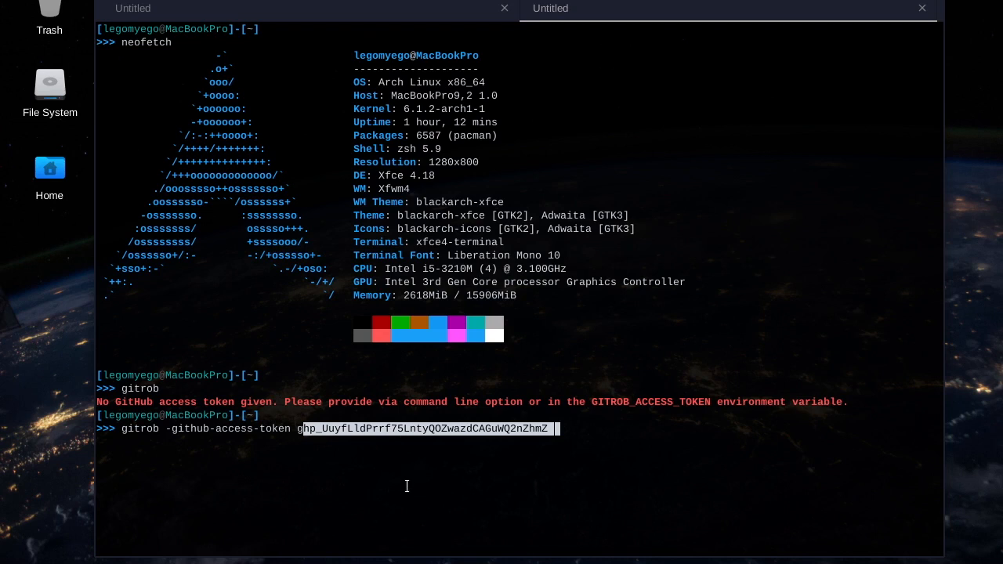
{"action": "mouse_move", "coordinate": [275, 462]}
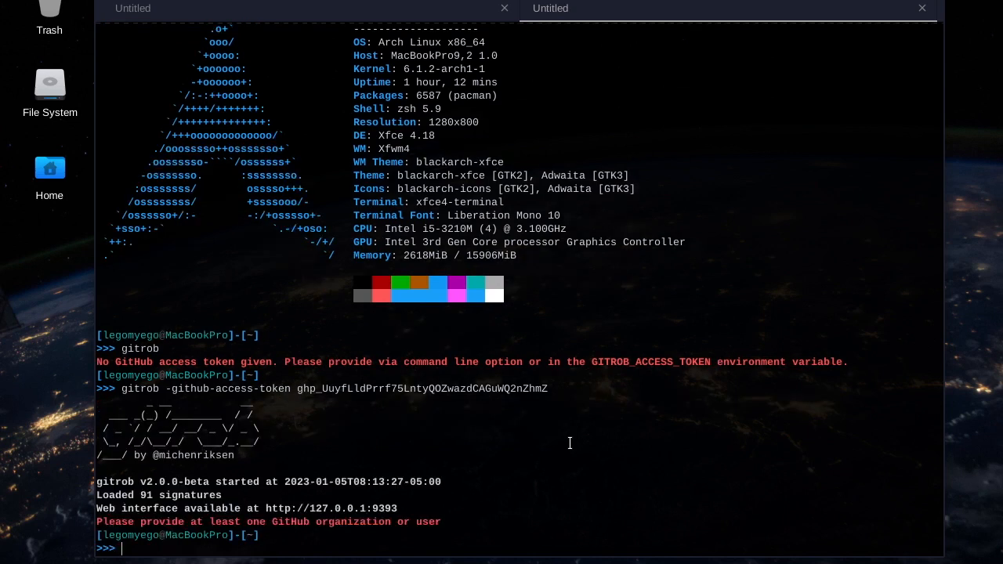
{"action": "mouse_move", "coordinate": [254, 455]}
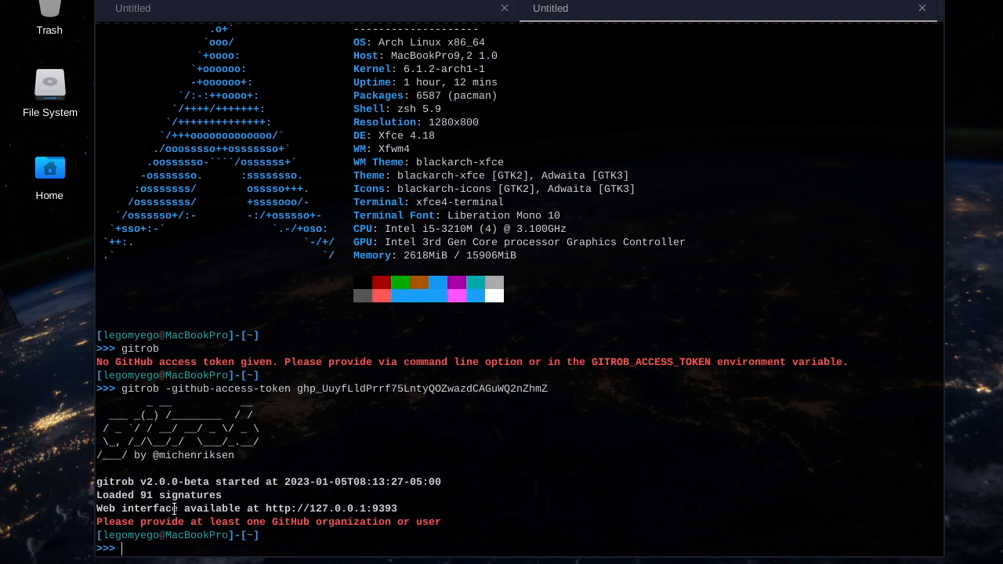
{"action": "mouse_move", "coordinate": [265, 536]}
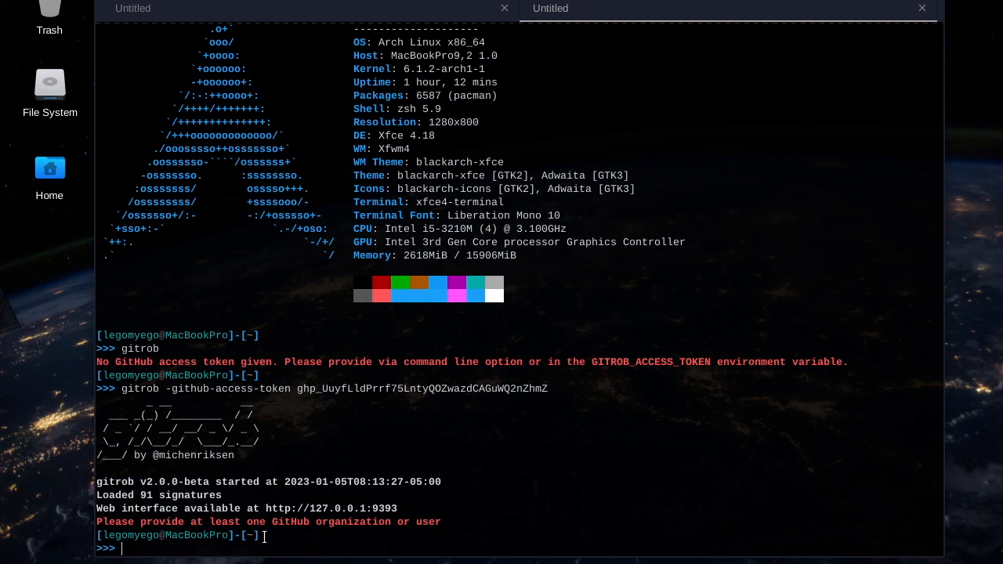
{"action": "mouse_move", "coordinate": [474, 467]}
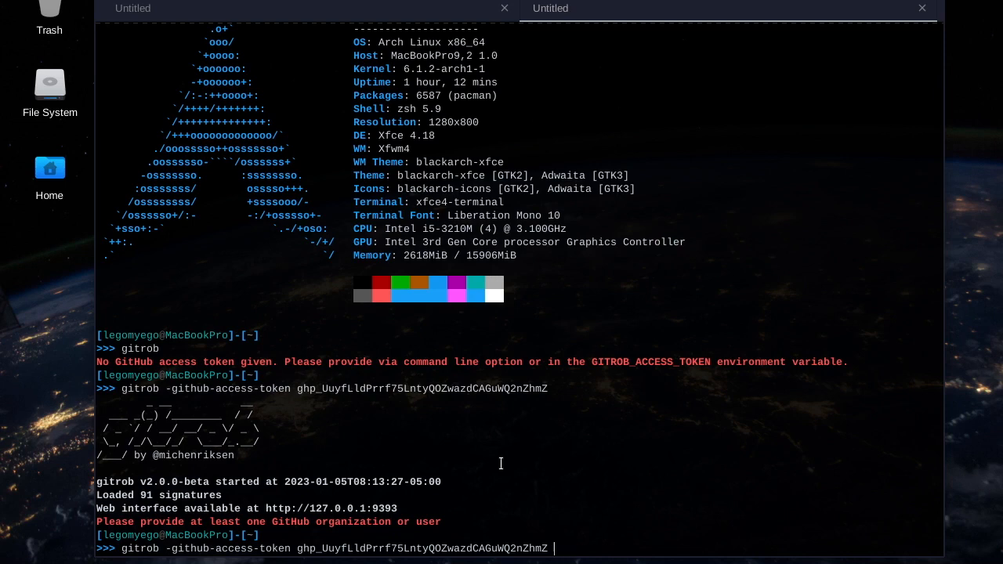
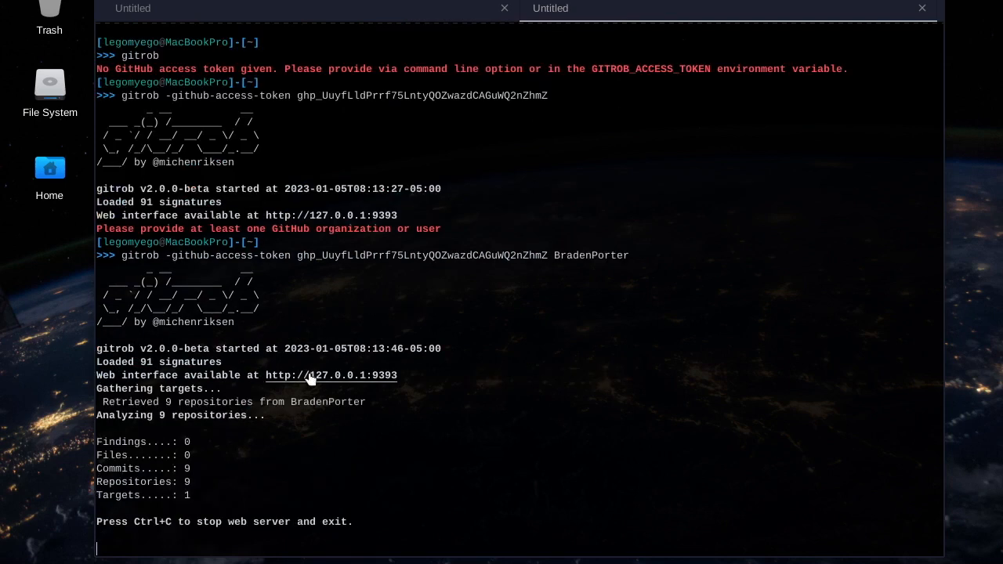
{"action": "mouse_move", "coordinate": [328, 377]}
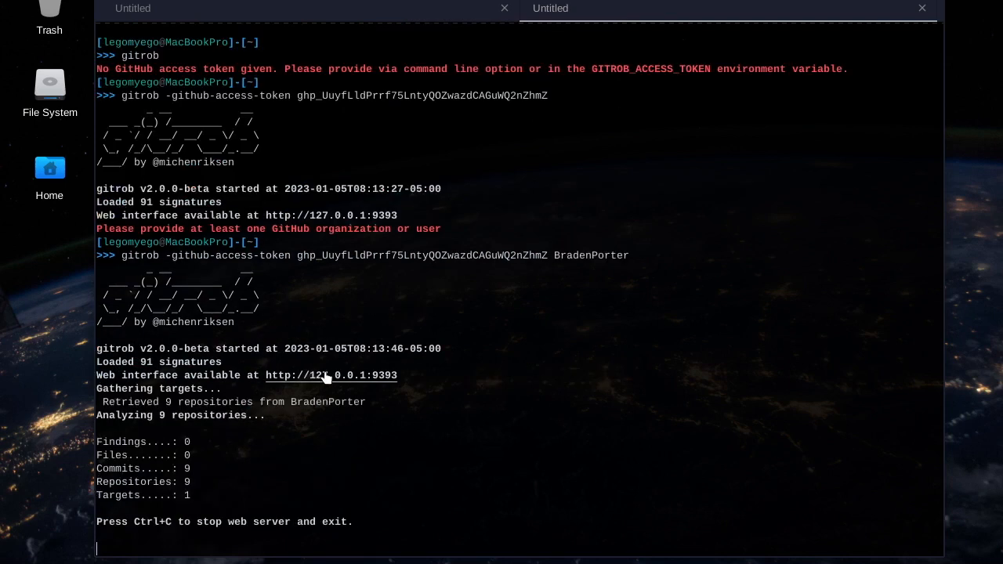
{"action": "mouse_move", "coordinate": [339, 382]}
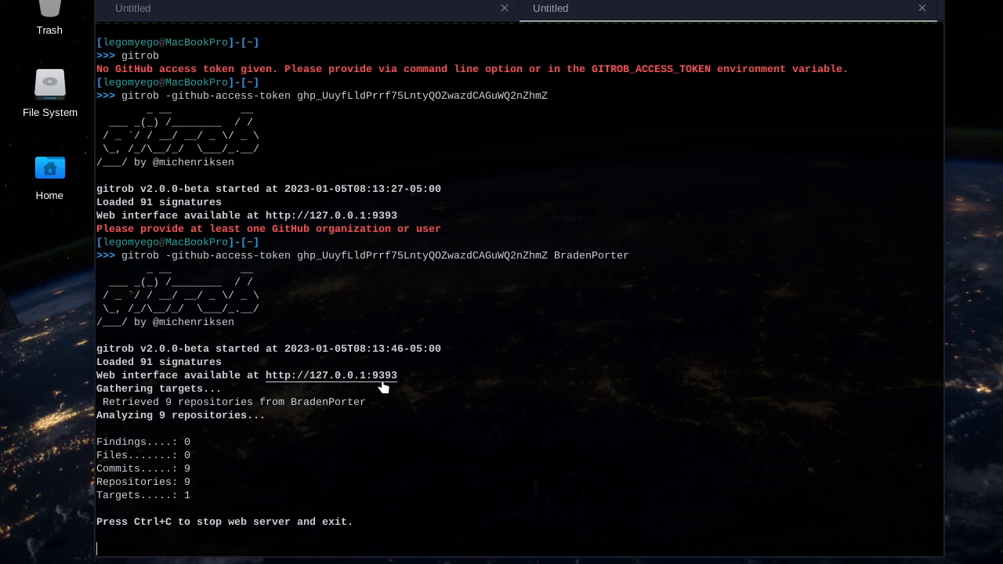
{"action": "mouse_move", "coordinate": [232, 420]}
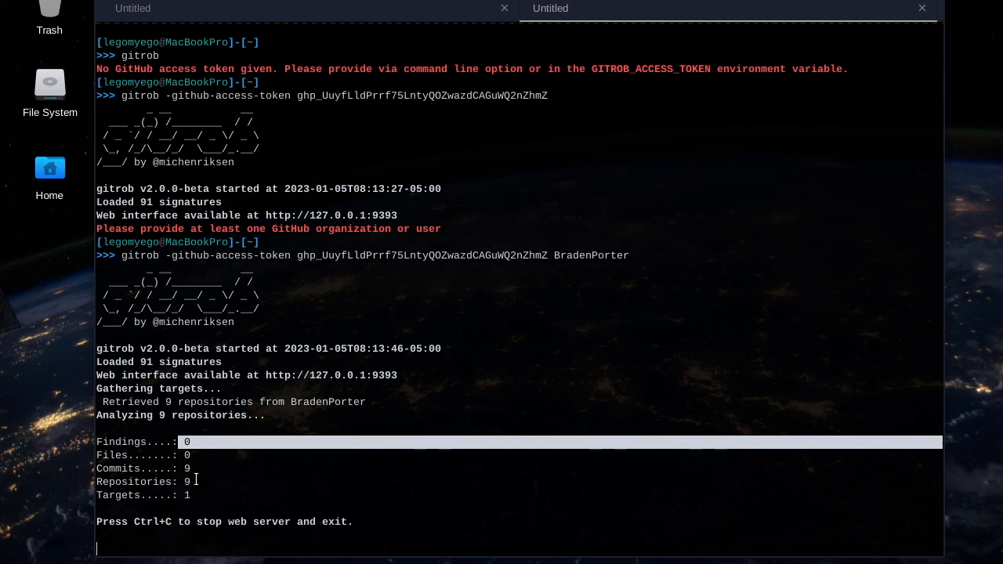
{"action": "mouse_move", "coordinate": [229, 472]}
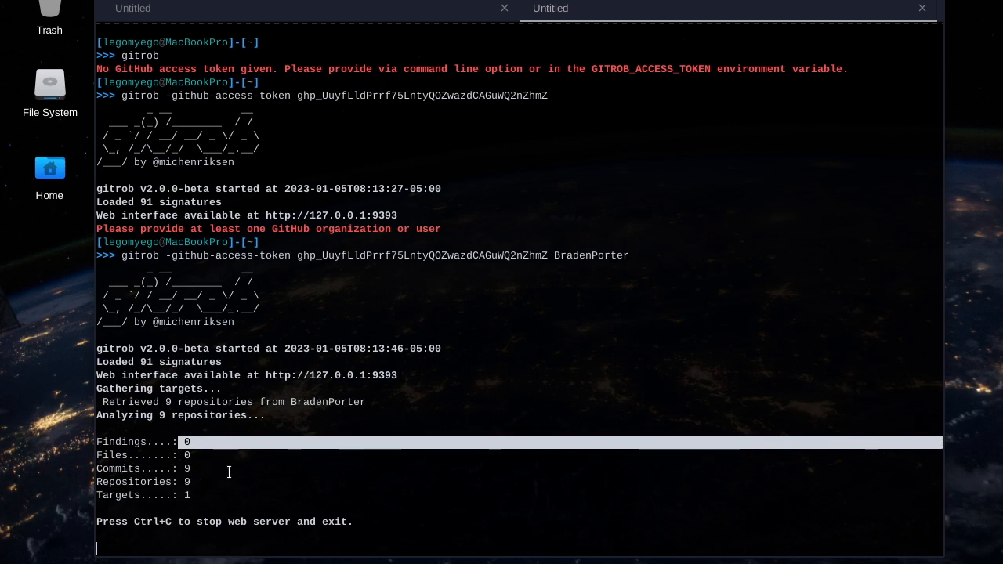
{"action": "mouse_move", "coordinate": [279, 479]}
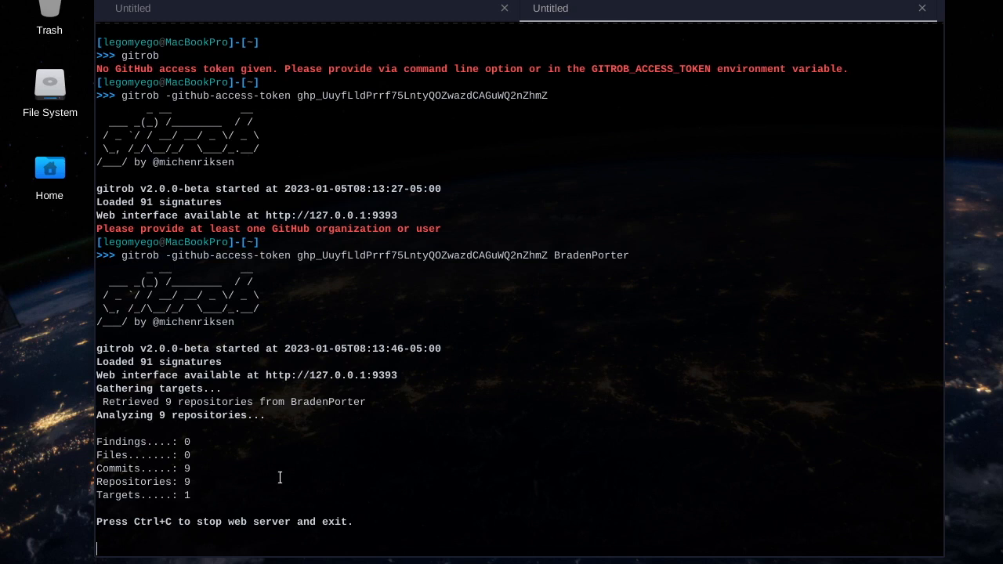
{"action": "key", "text": "ctrl+c"}
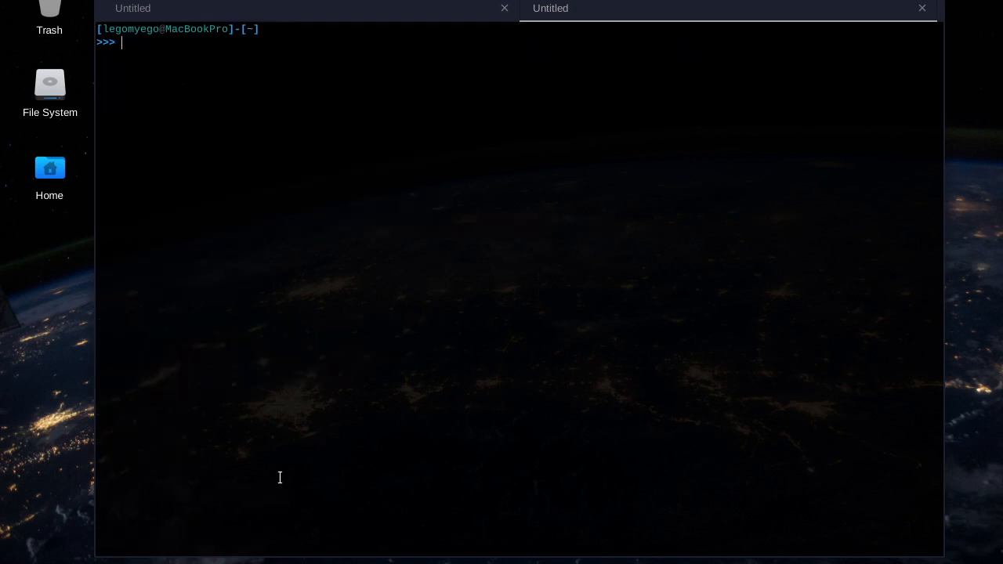
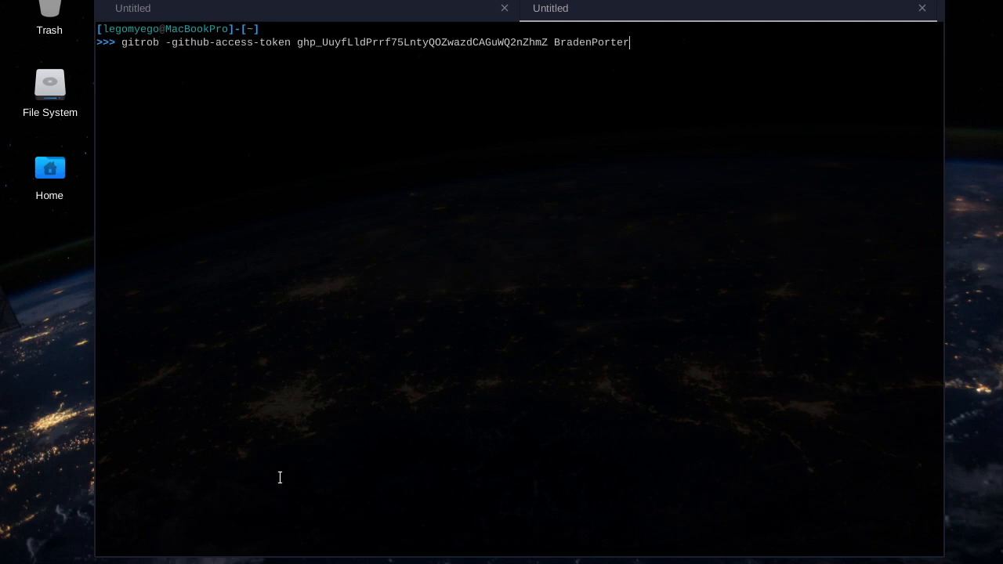
Run gitrob with the access token against michenriksen and review the two credentials.json findings.
{"action": "type", "text": "michenriksen"}
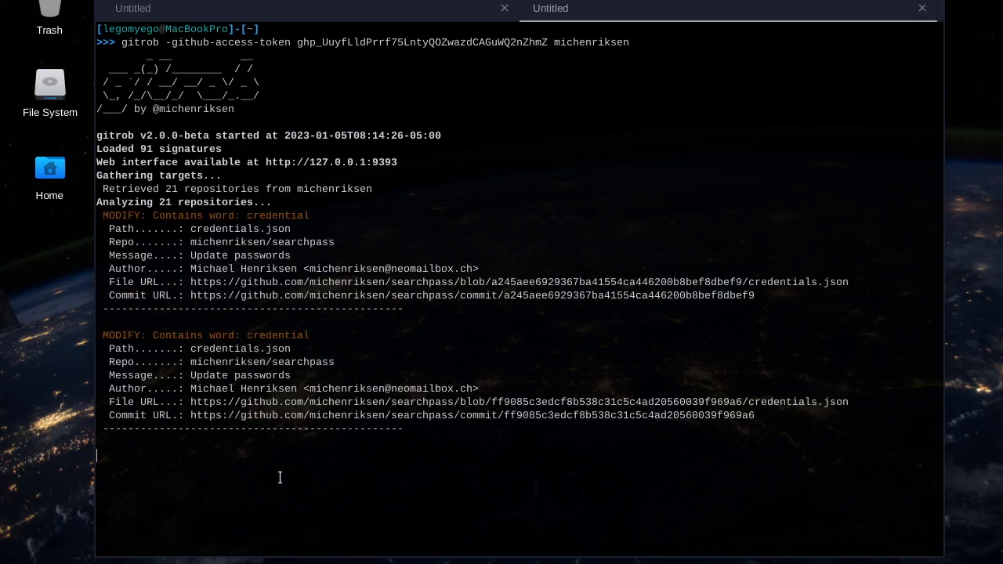
{"action": "mouse_move", "coordinate": [295, 282]}
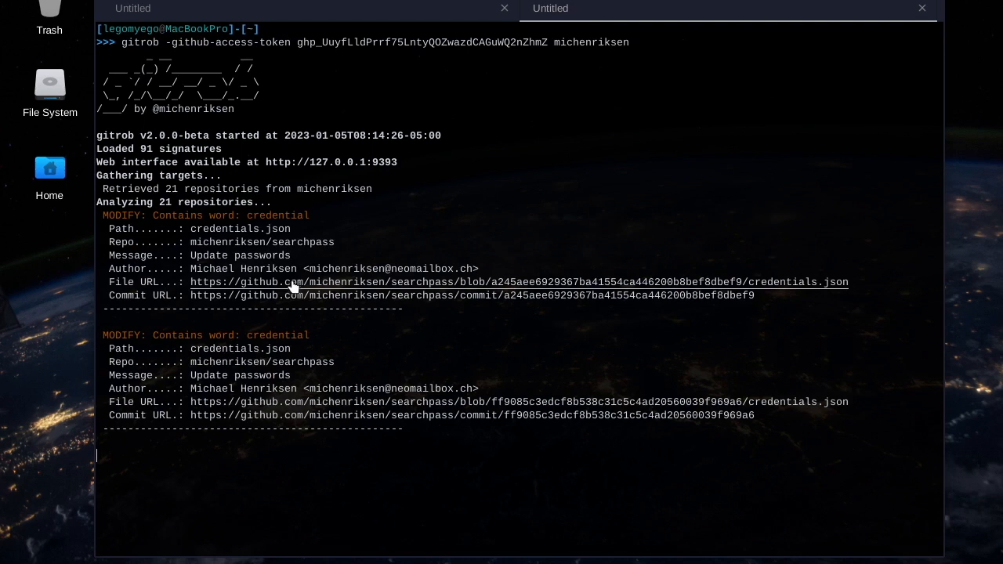
{"action": "scroll", "scroll_direction": "down", "scroll_amount": 3}
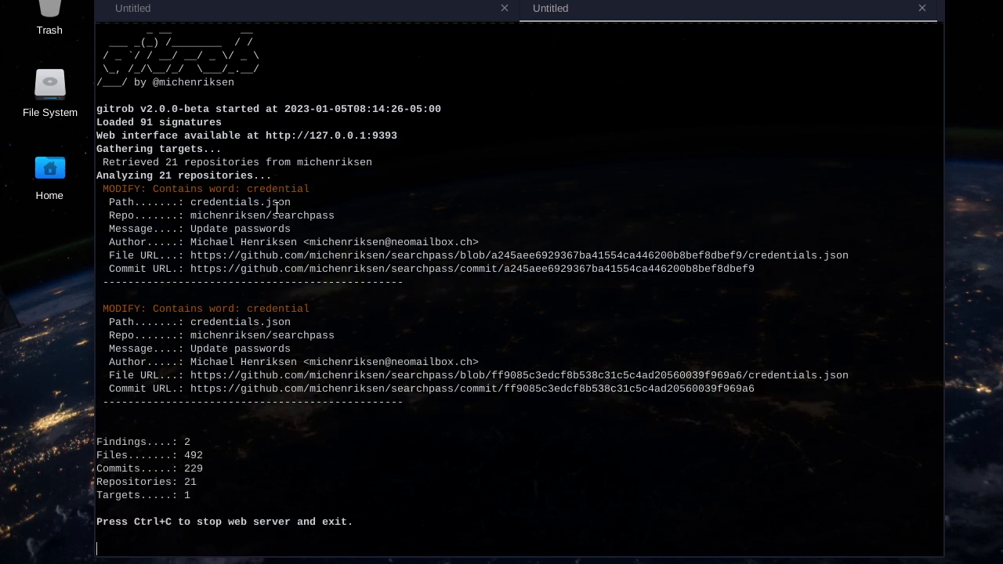
{"action": "mouse_move", "coordinate": [204, 276]}
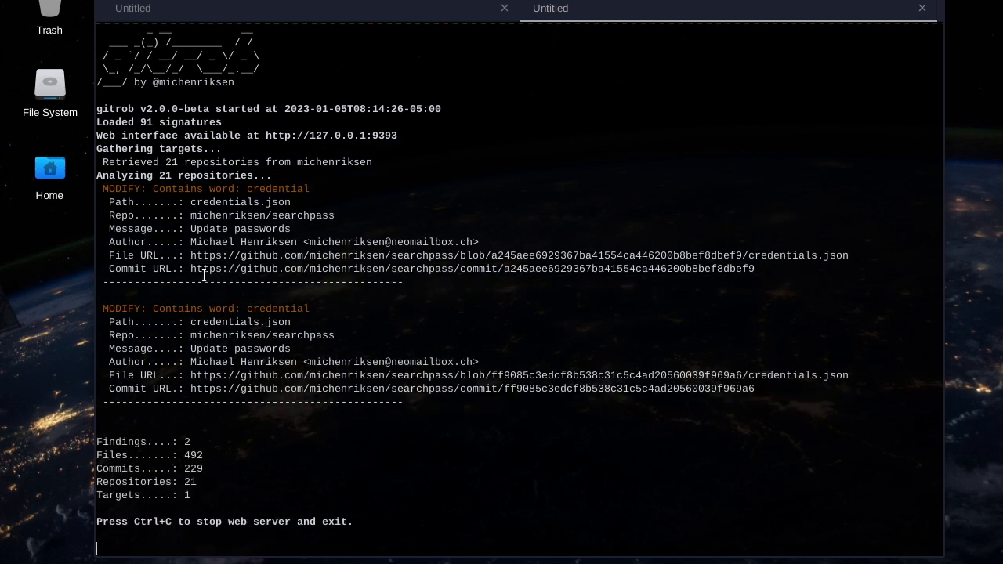
{"action": "mouse_move", "coordinate": [218, 188]}
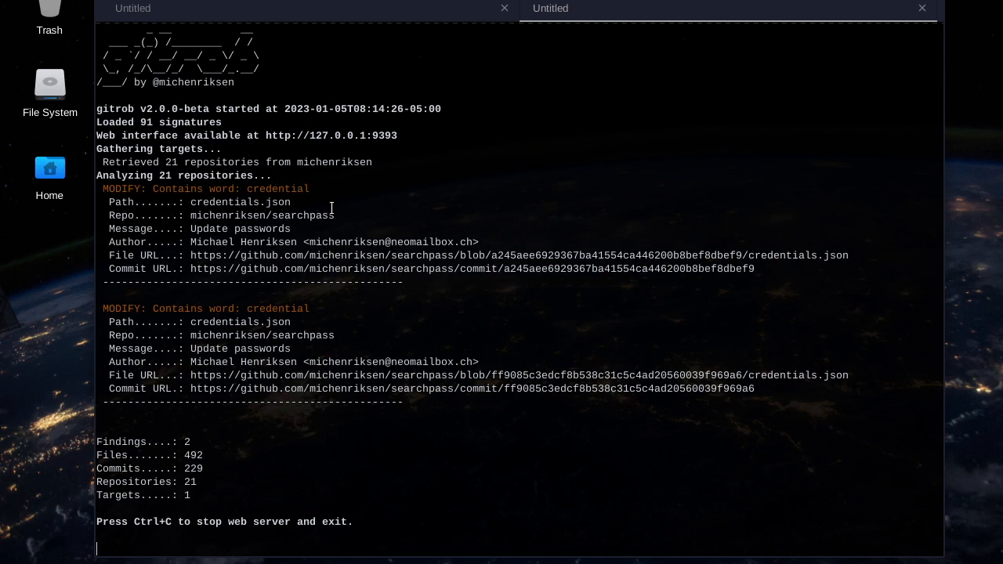
{"action": "mouse_move", "coordinate": [360, 193]}
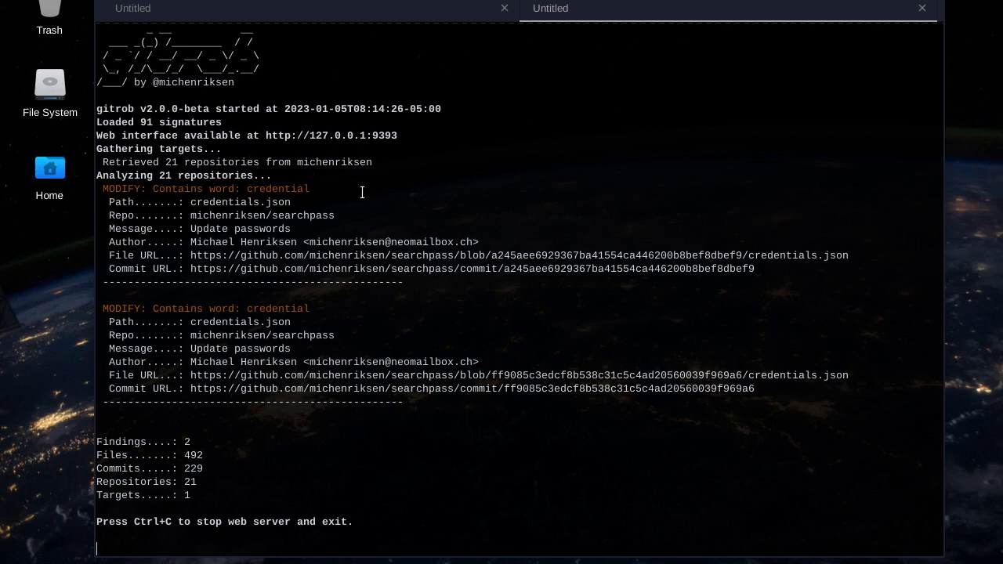
{"action": "mouse_move", "coordinate": [270, 171]}
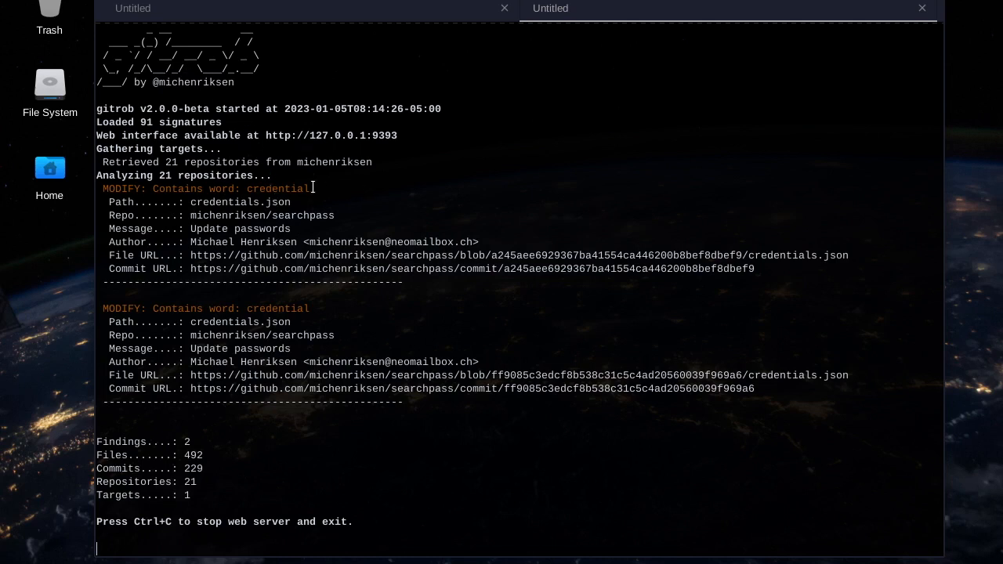
{"action": "mouse_move", "coordinate": [221, 260]}
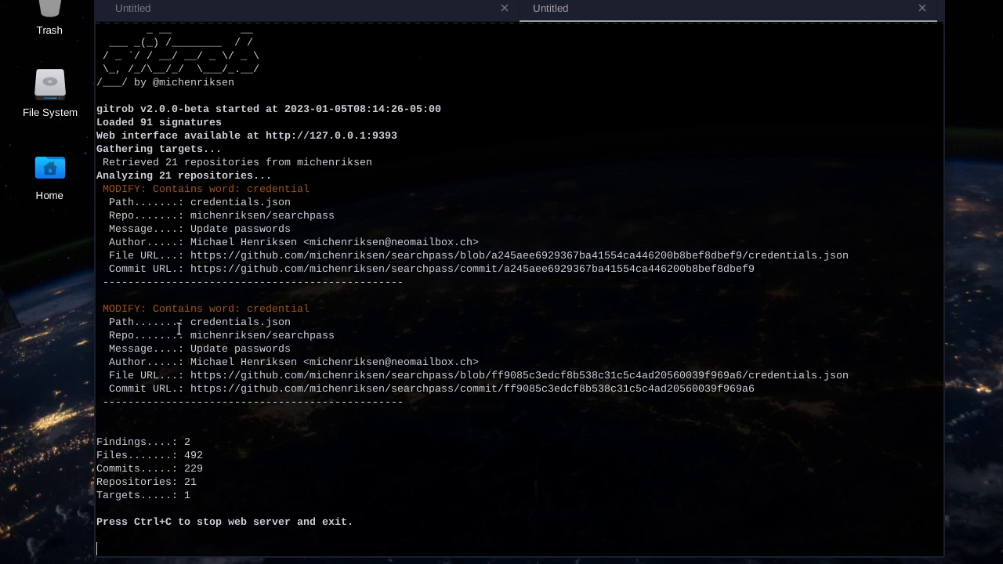
{"action": "mouse_move", "coordinate": [332, 145]}
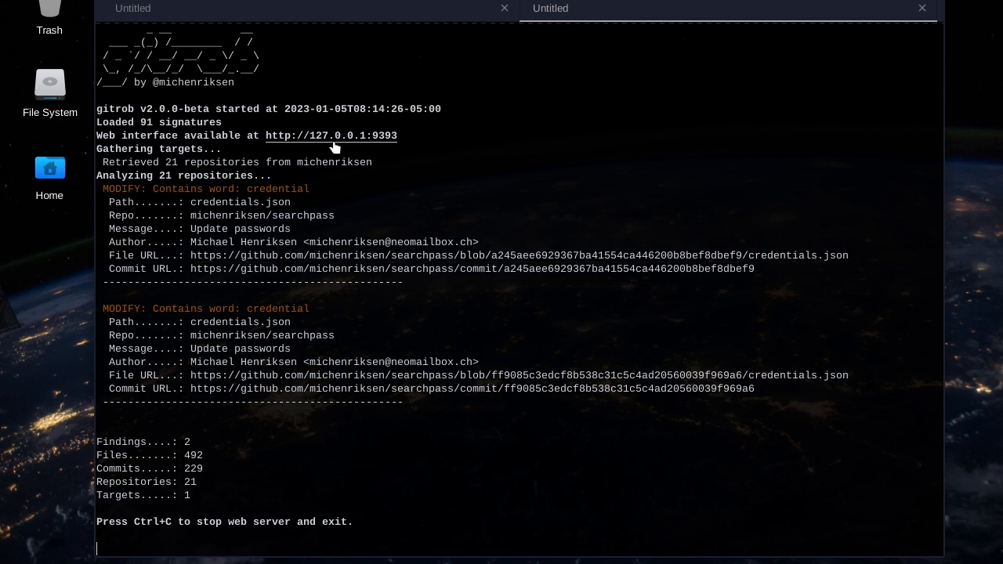
{"action": "mouse_move", "coordinate": [383, 145]}
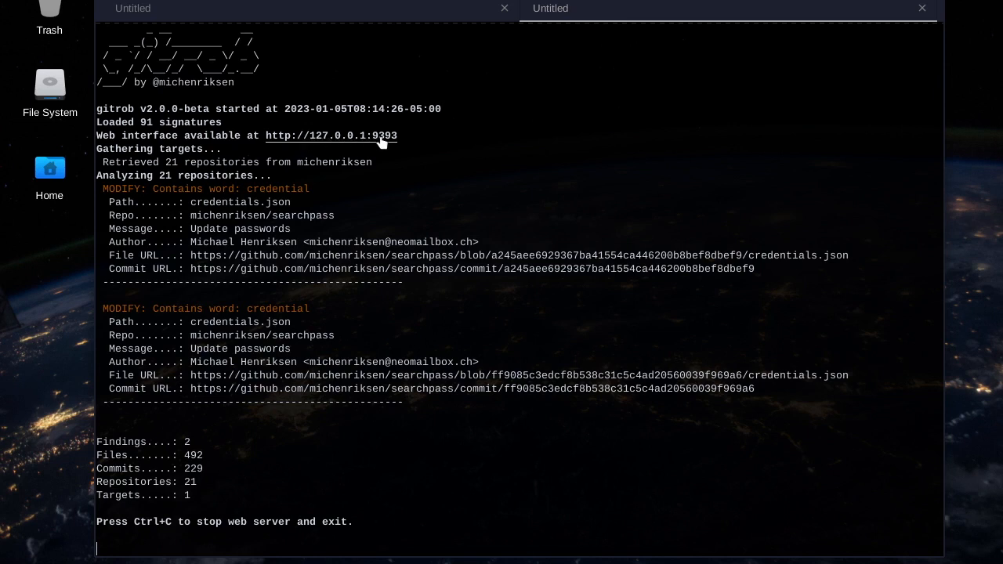
{"action": "mouse_move", "coordinate": [185, 561]}
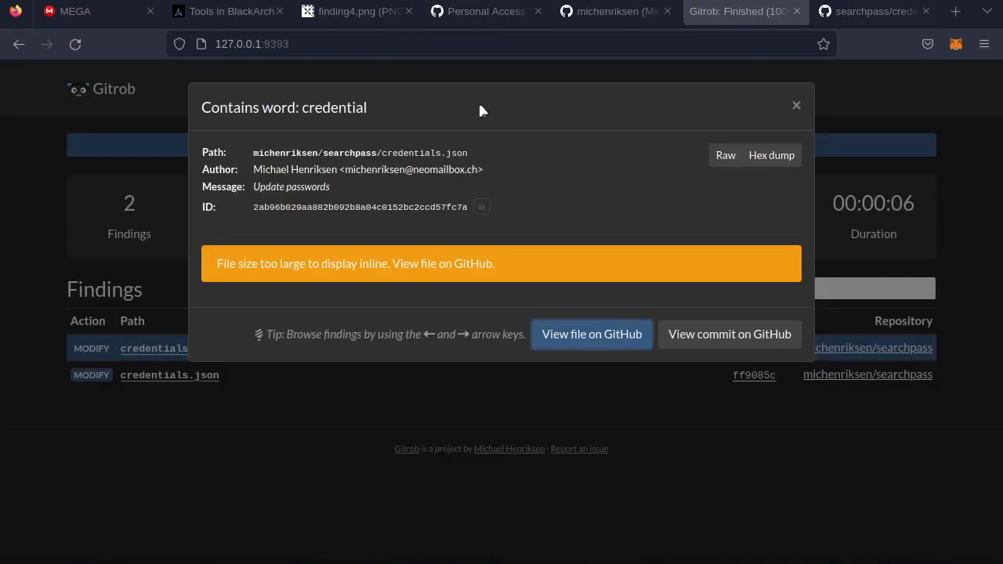
Close the first finding, inspect the second credentials.json finding and view its file on GitHub.
{"action": "left_click", "coordinate": [796, 105]}
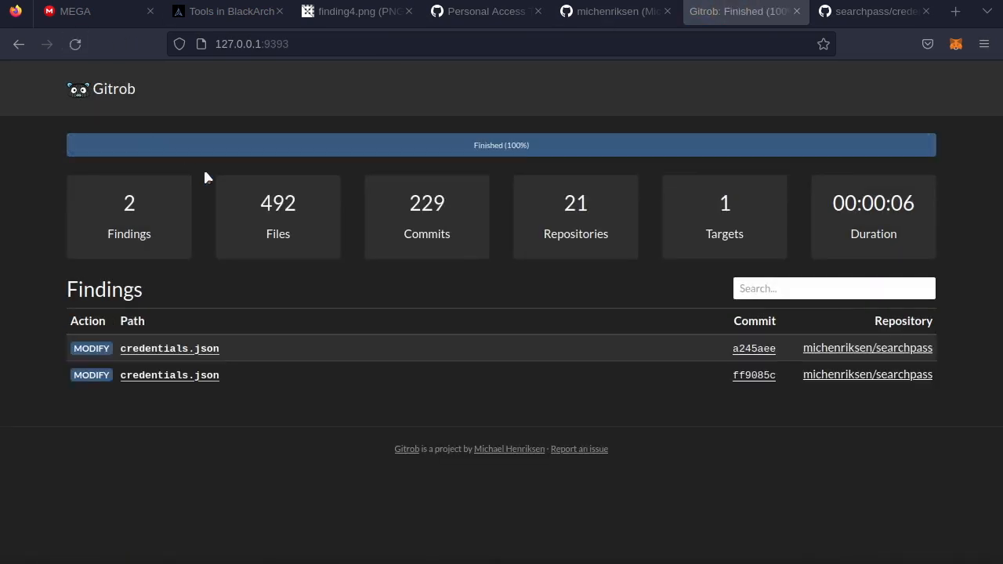
{"action": "mouse_move", "coordinate": [165, 384]}
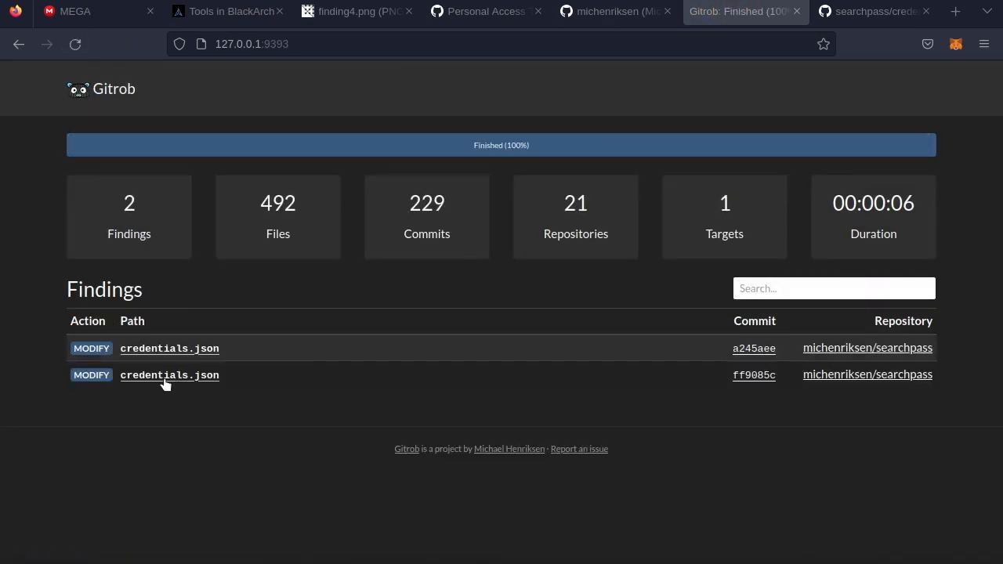
{"action": "mouse_move", "coordinate": [170, 374]}
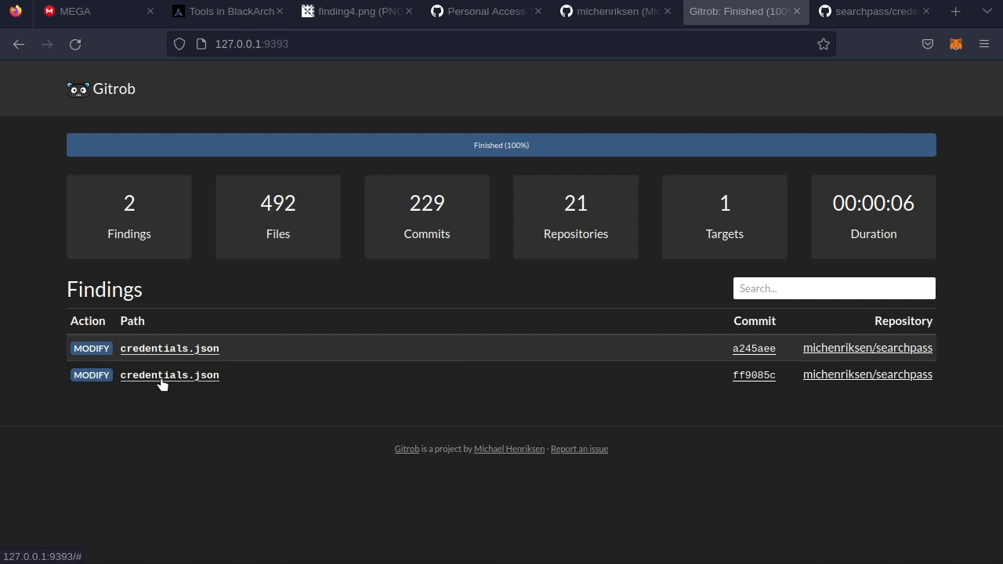
{"action": "left_click", "coordinate": [169, 375]}
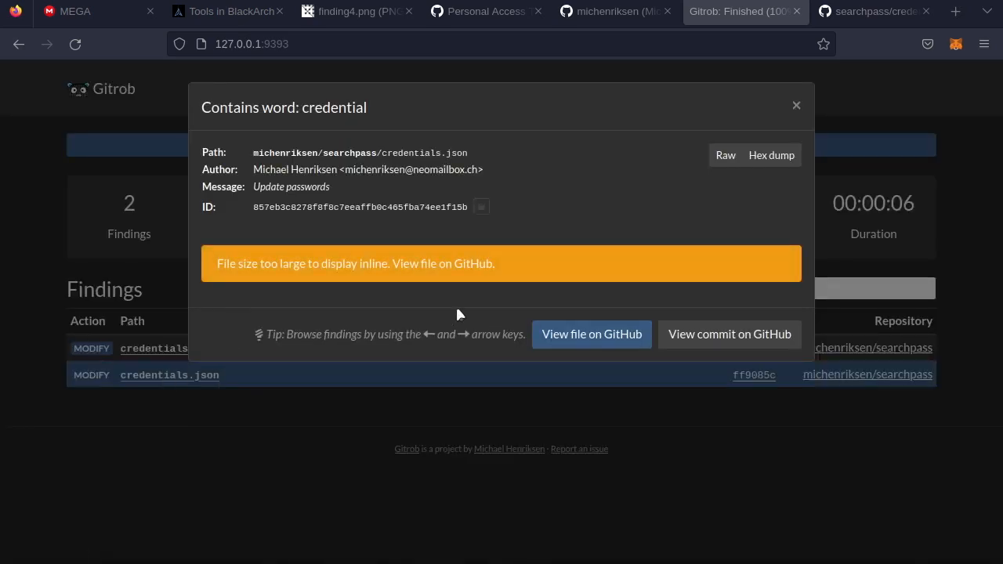
{"action": "mouse_move", "coordinate": [624, 287]}
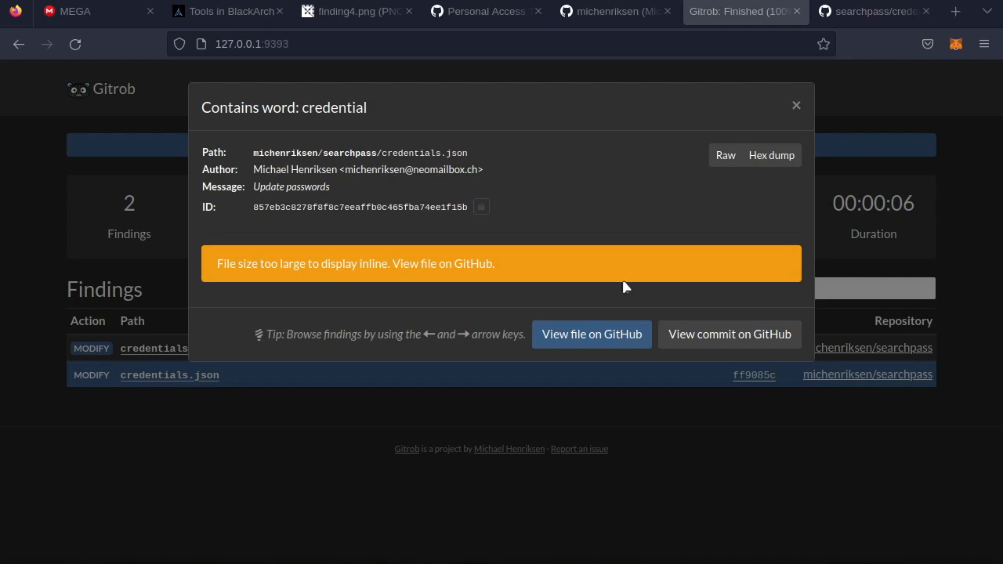
{"action": "left_click", "coordinate": [591, 334]}
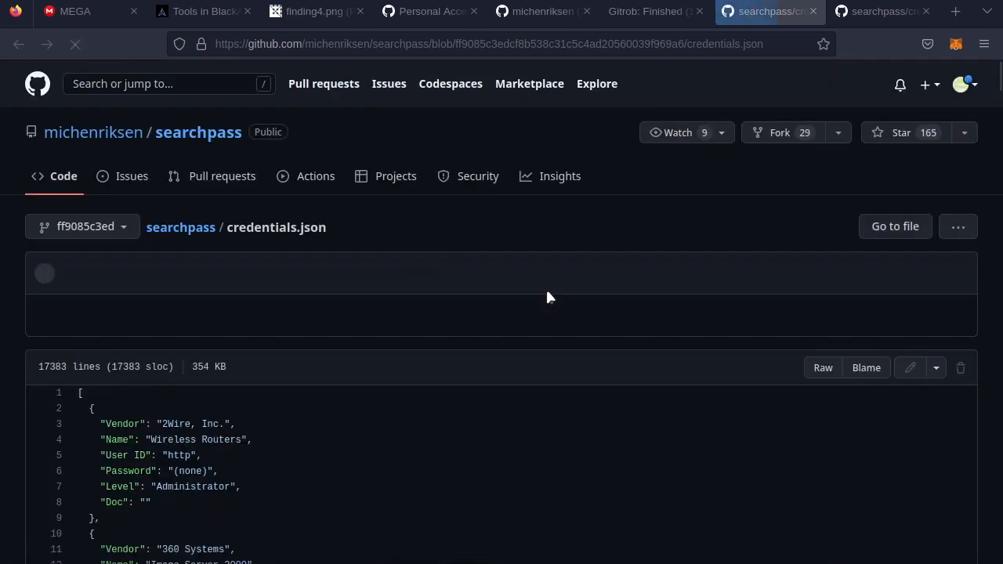
{"action": "scroll", "scroll_direction": "down", "scroll_amount": 3}
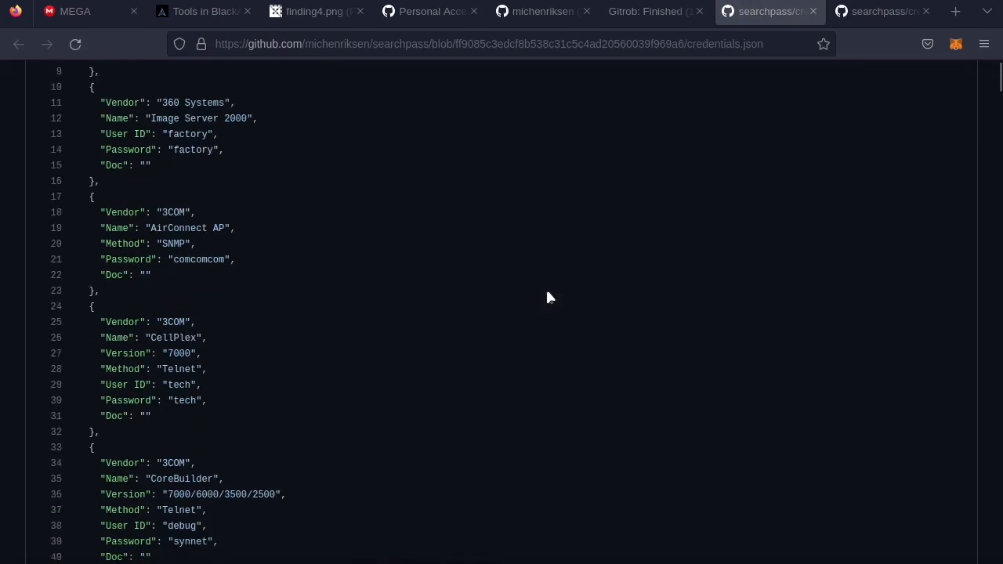
{"action": "scroll", "scroll_direction": "down", "scroll_amount": 3}
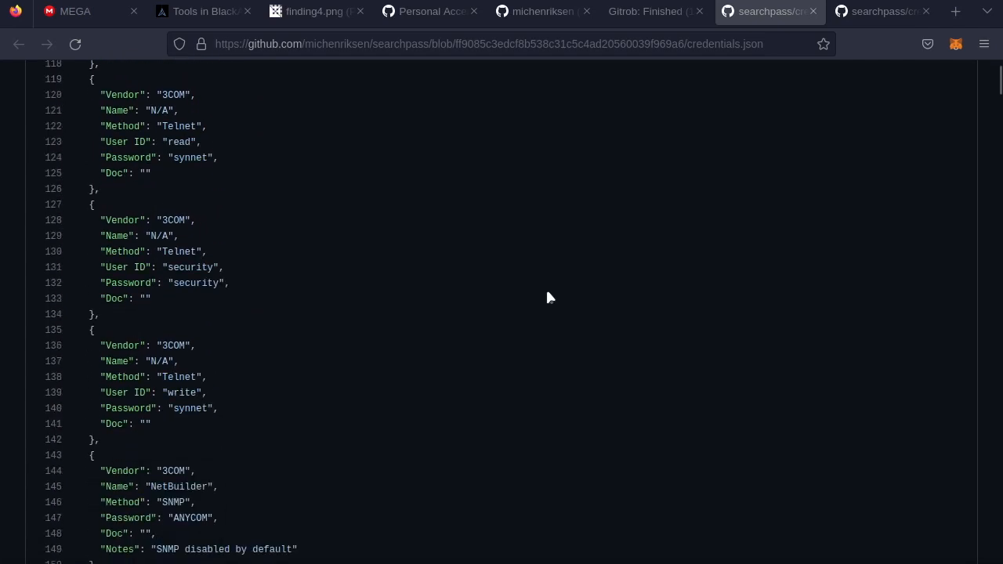
{"action": "scroll", "scroll_direction": "down", "scroll_amount": 3}
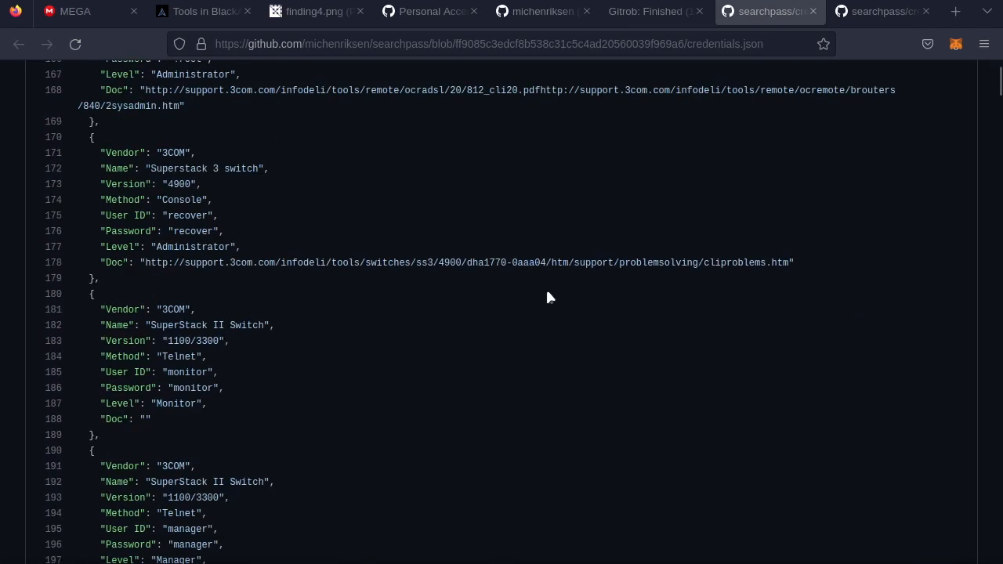
{"action": "scroll", "scroll_direction": "down", "scroll_amount": 3}
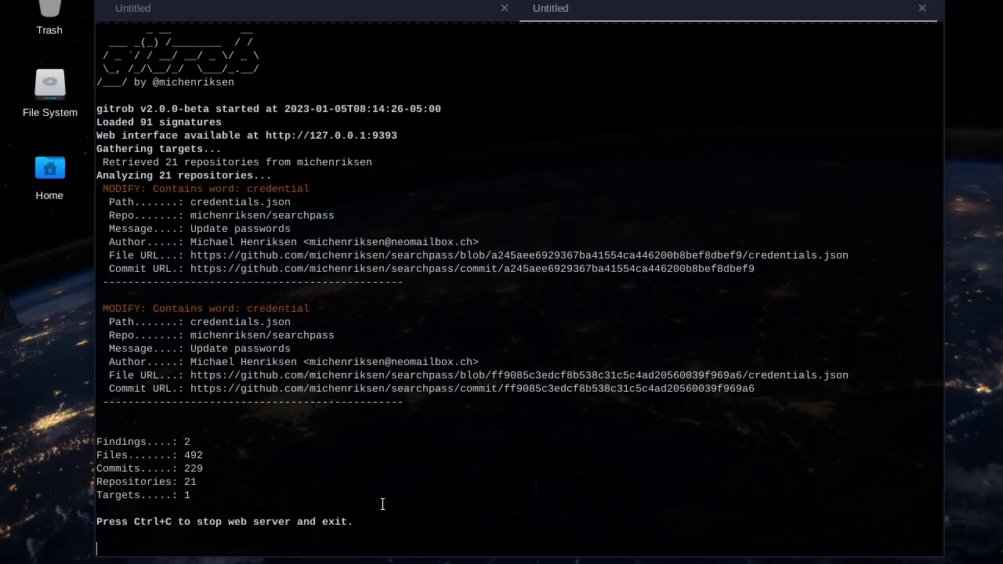
Stop the gitrob web server with Ctrl+C, returning to the shell prompt.
{"action": "key", "text": "ctrl+c"}
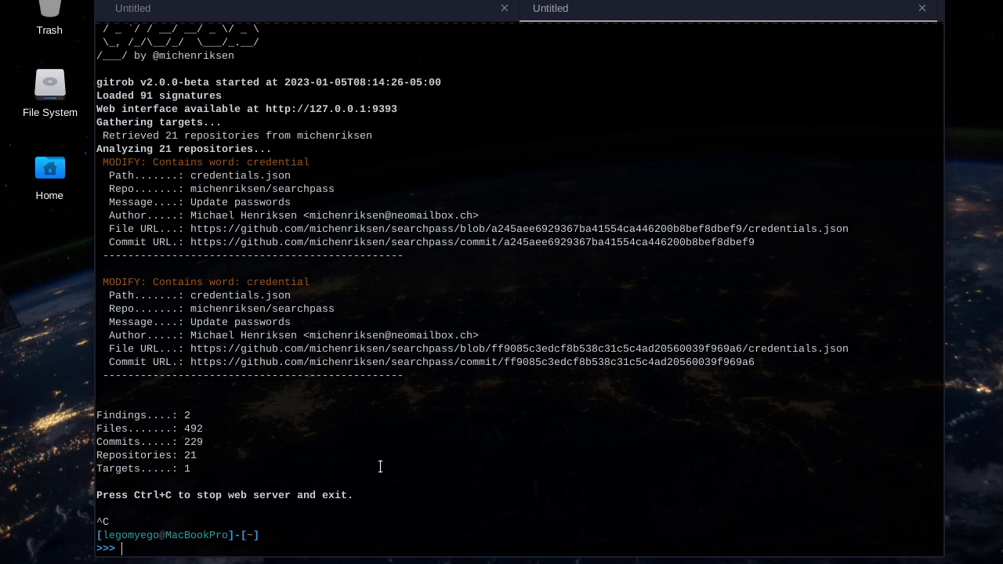
{"action": "mouse_move", "coordinate": [288, 320]}
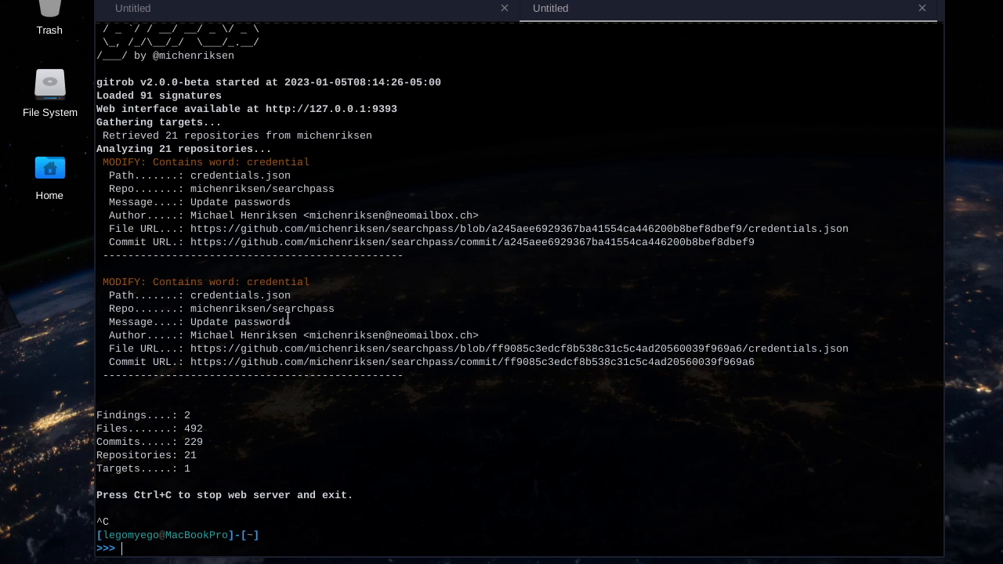
{"action": "mouse_move", "coordinate": [572, 272]}
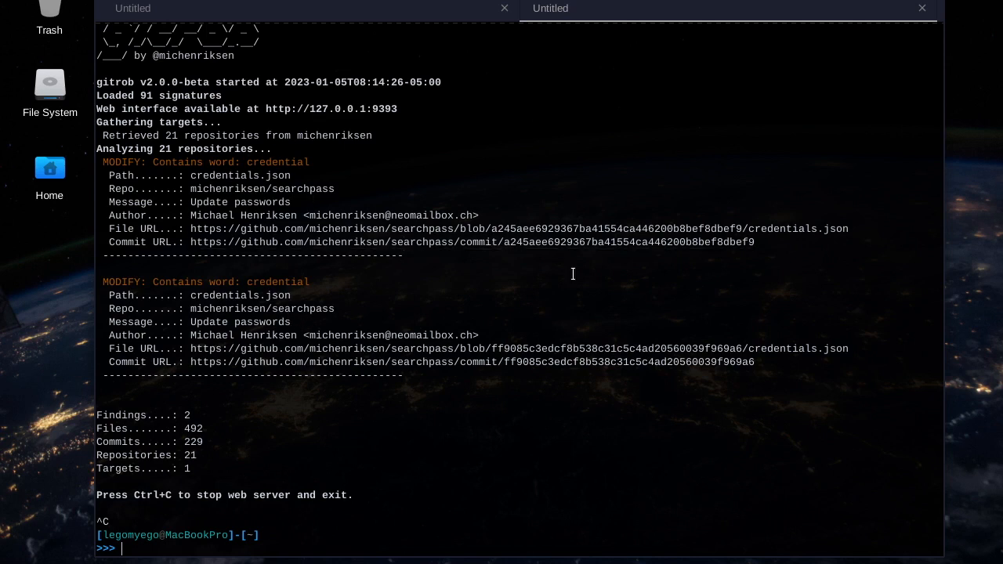